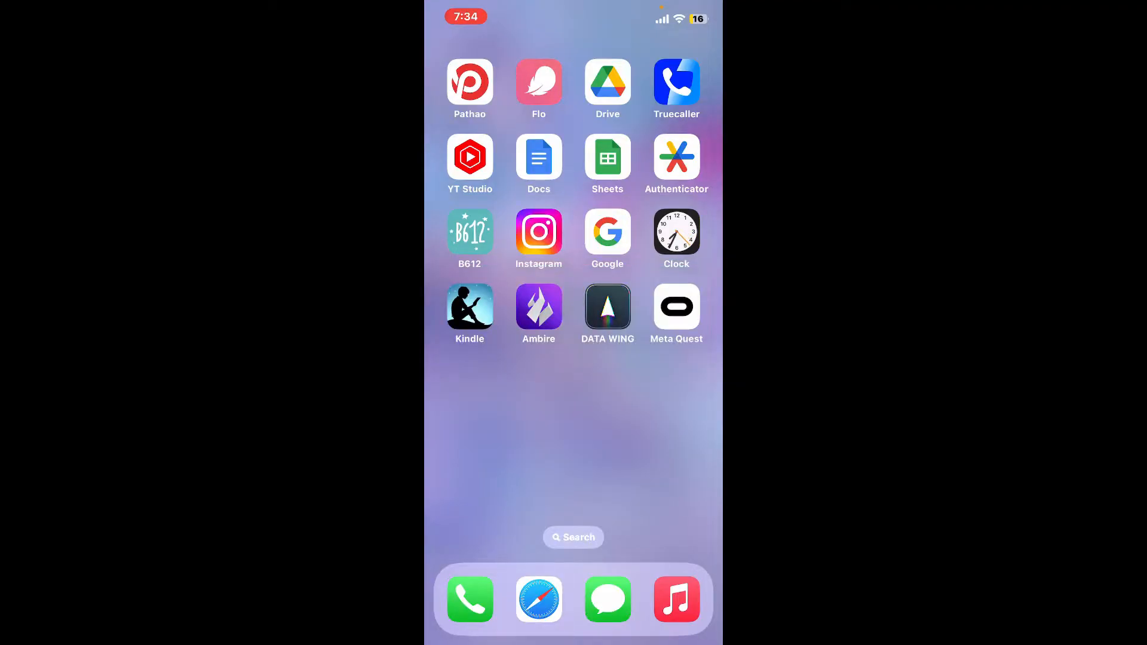
Launch the Meta Quest app from the home screen into its Horizon feed
left_click(675, 306)
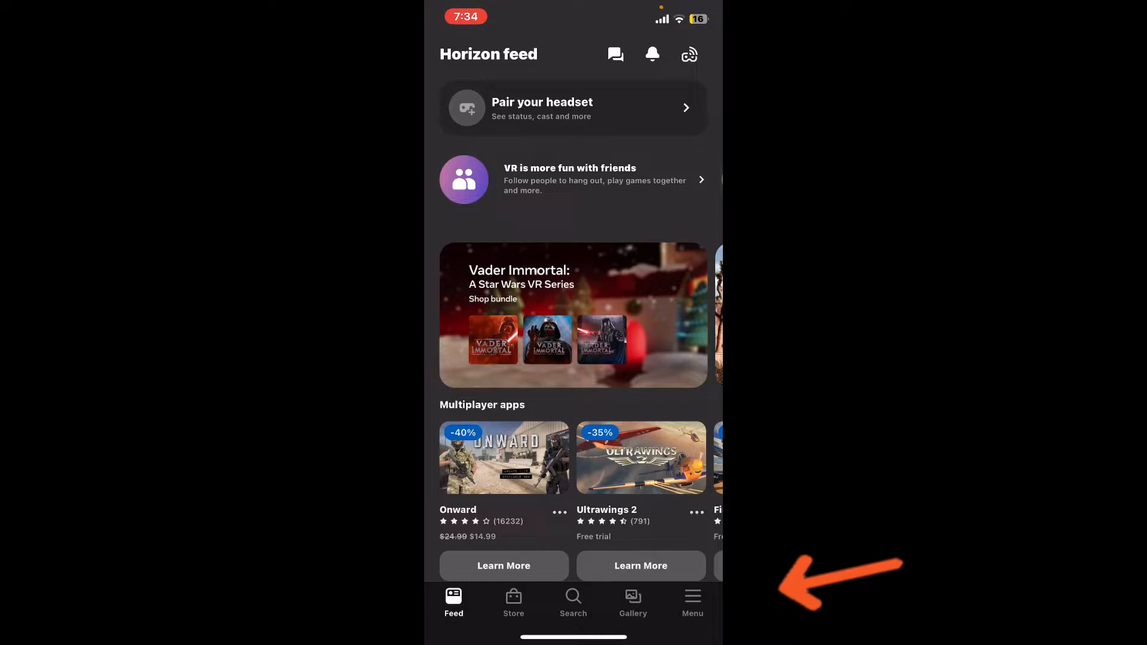
Reach Account Settings via Menu and Settings, allowing sign-in through meta.com
left_click(691, 600)
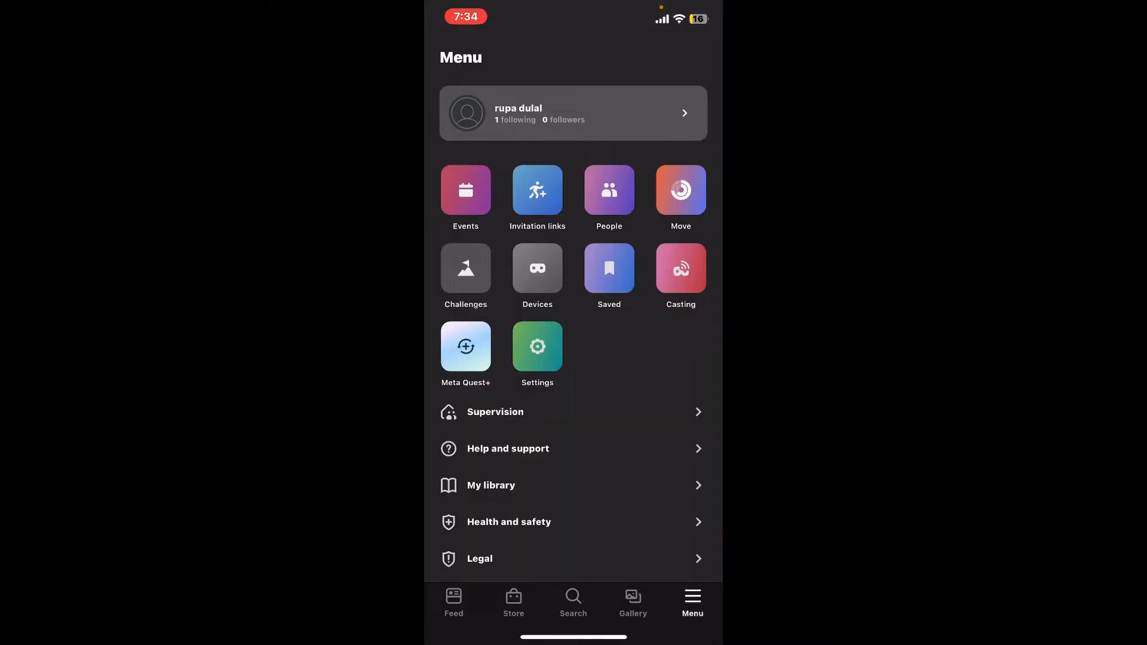
left_click(537, 347)
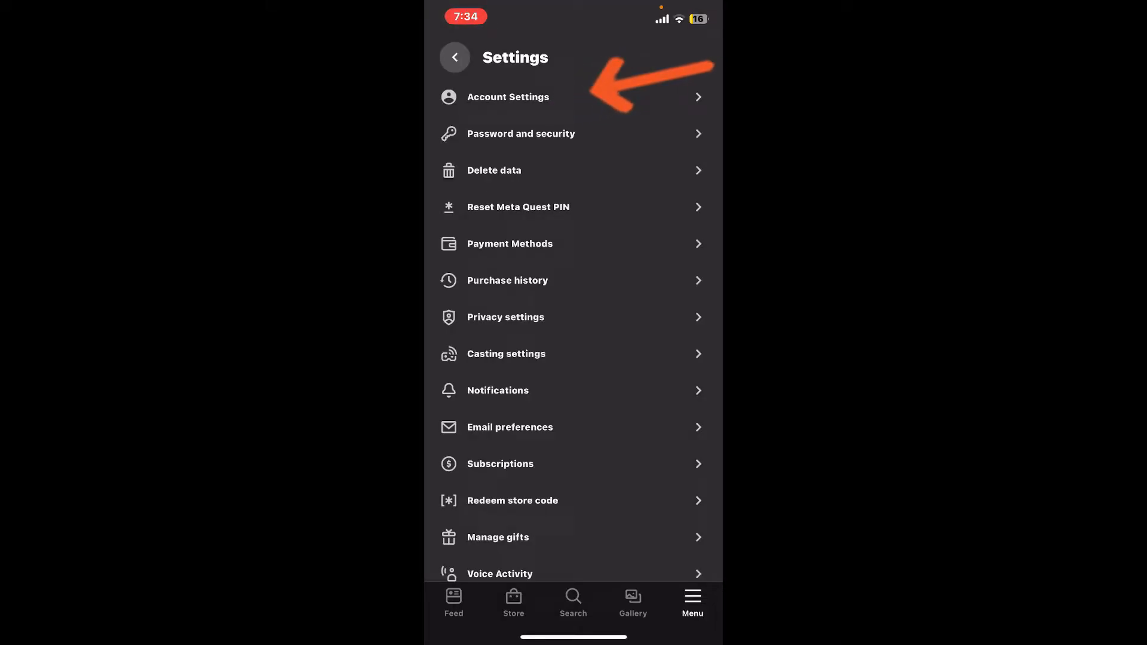
left_click(507, 97)
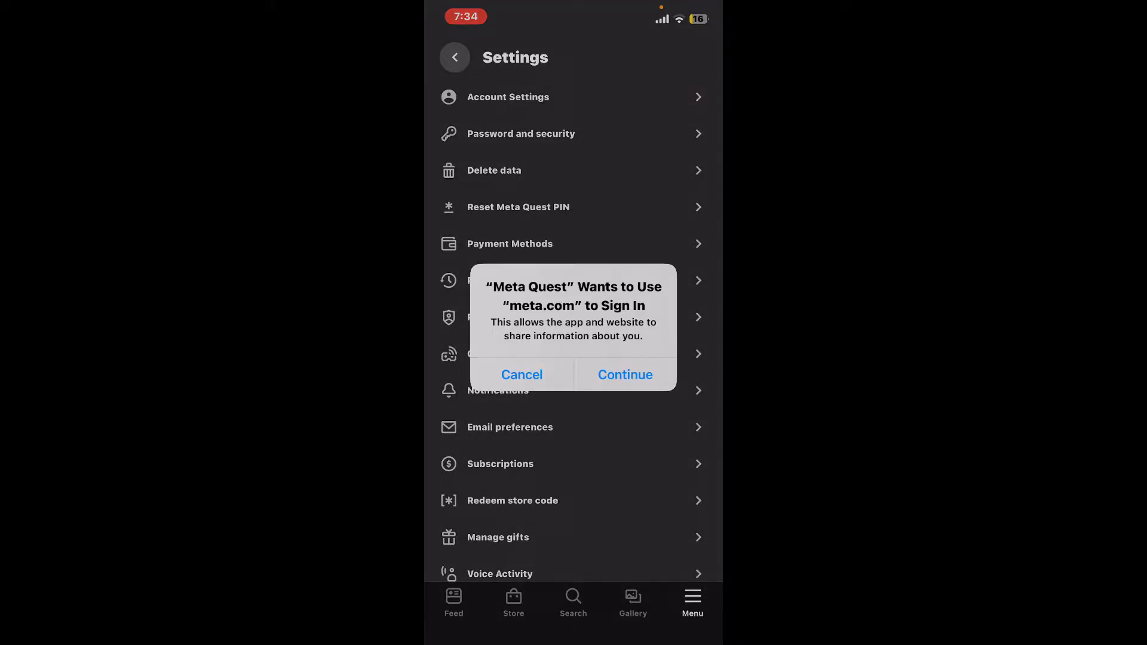
left_click(625, 374)
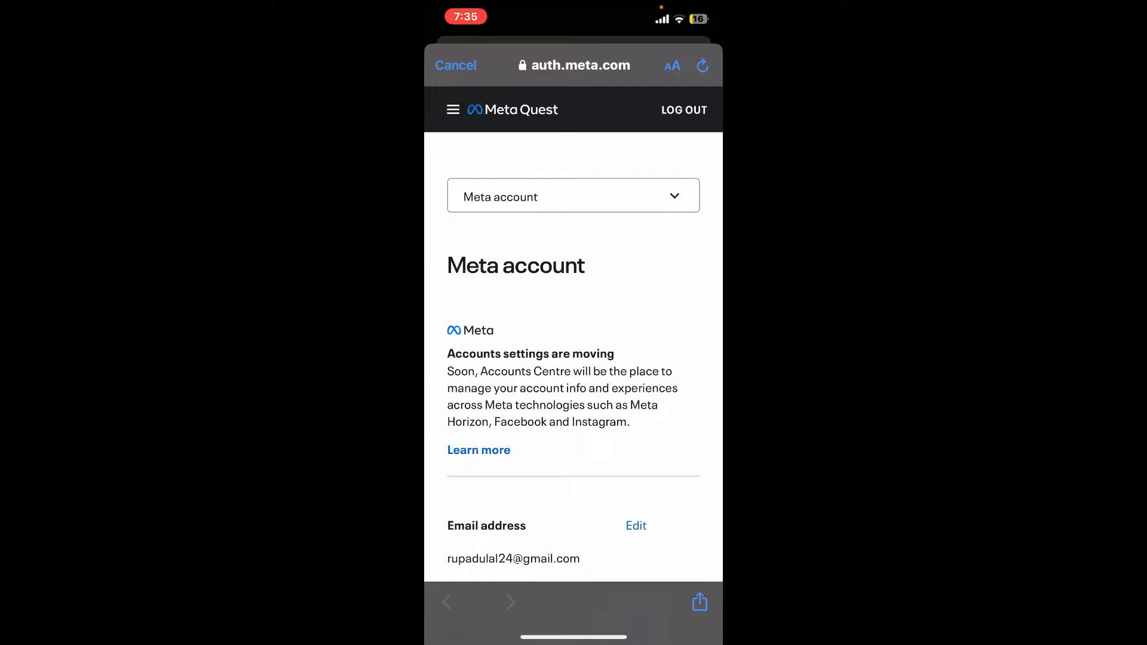
scroll("down", 3)
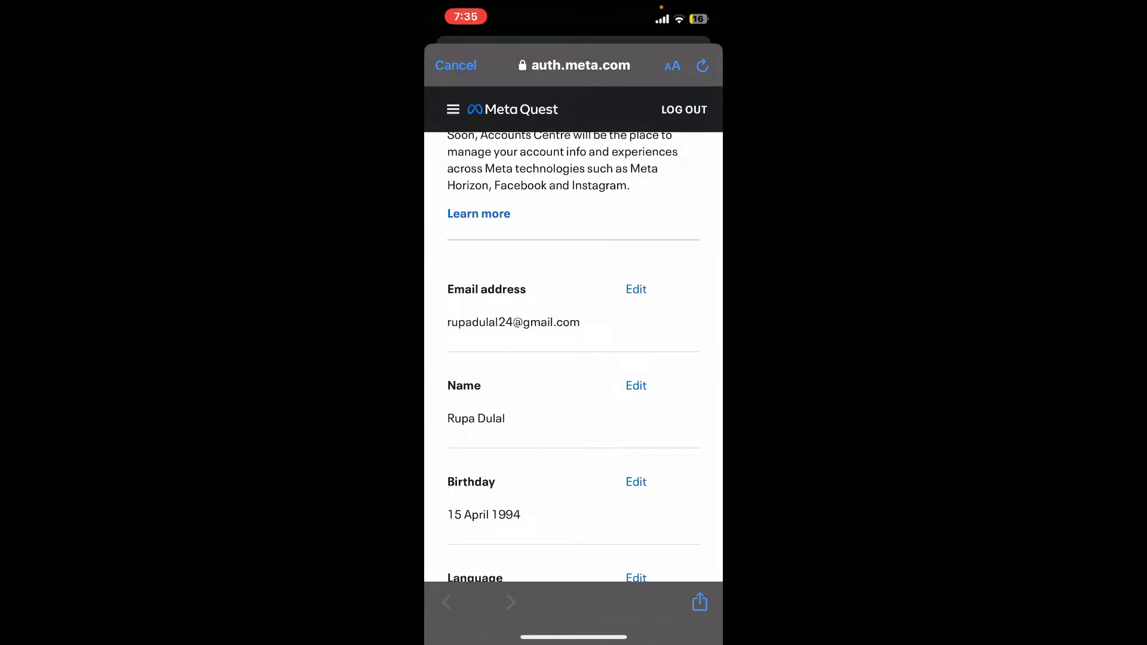
left_click(634, 289)
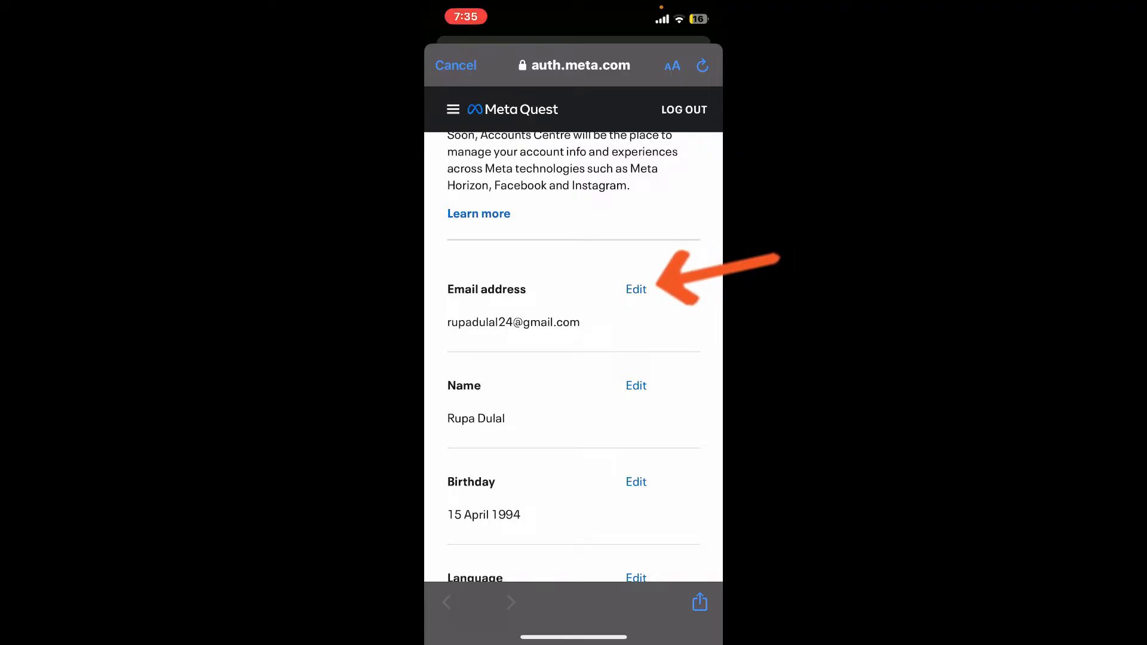
left_click(635, 289)
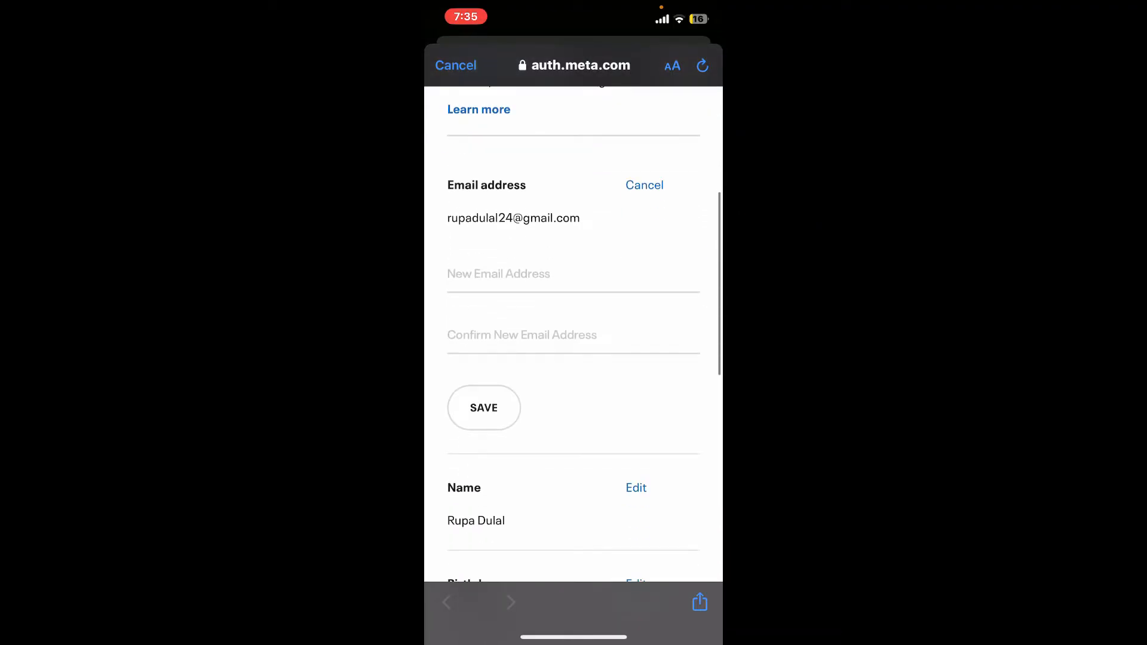
left_click(573, 274)
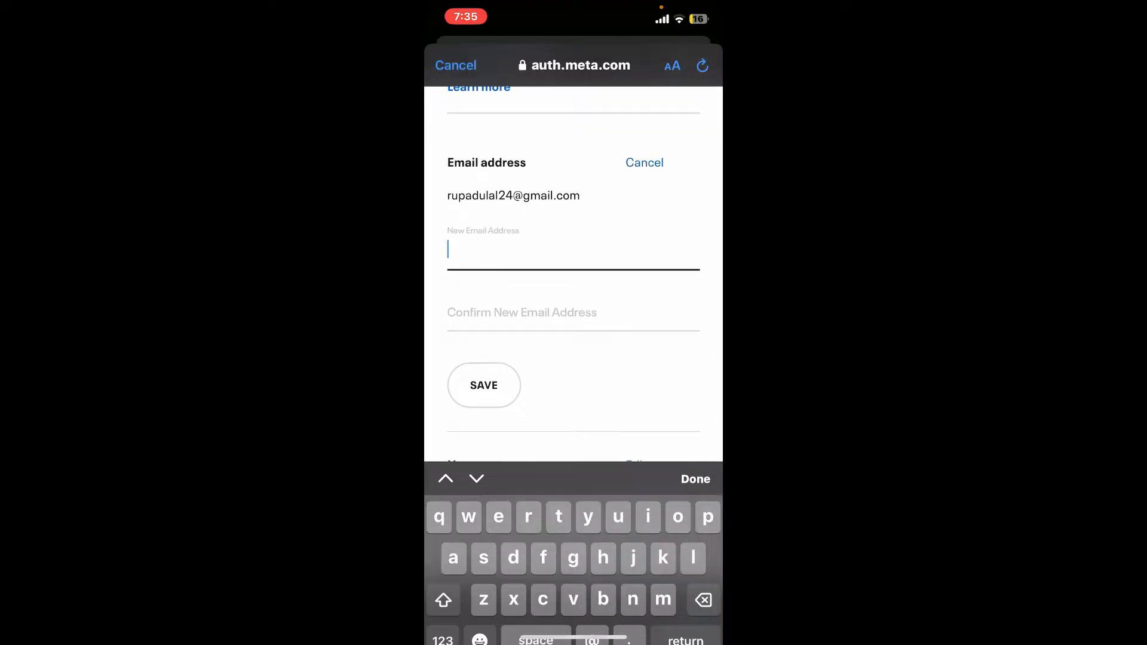
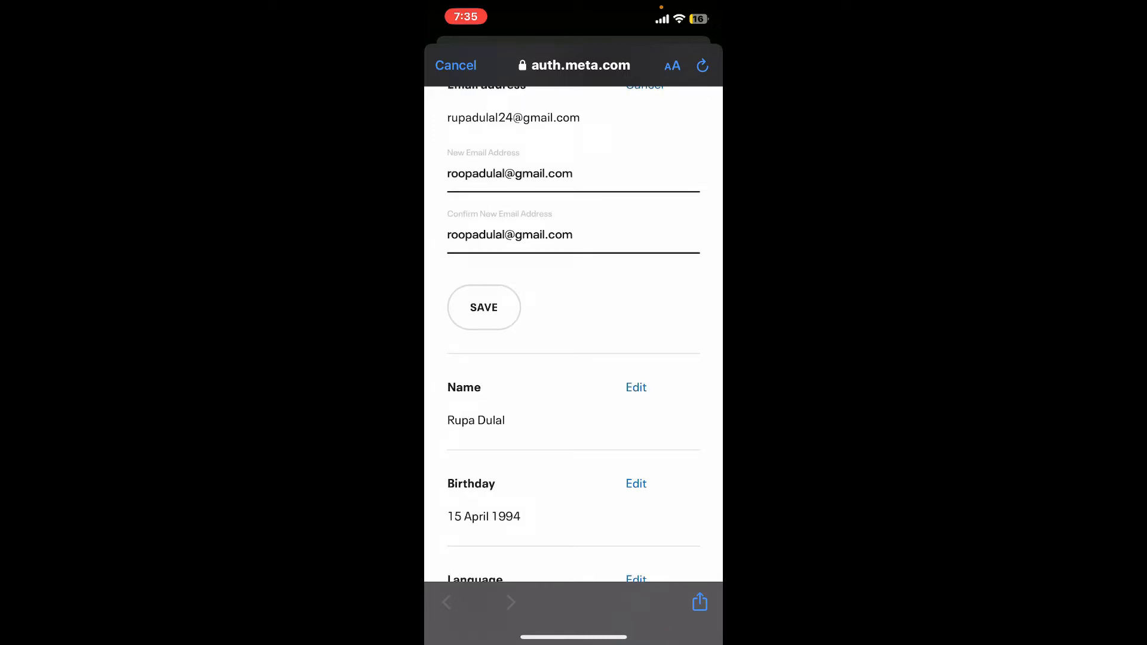
left_click(483, 308)
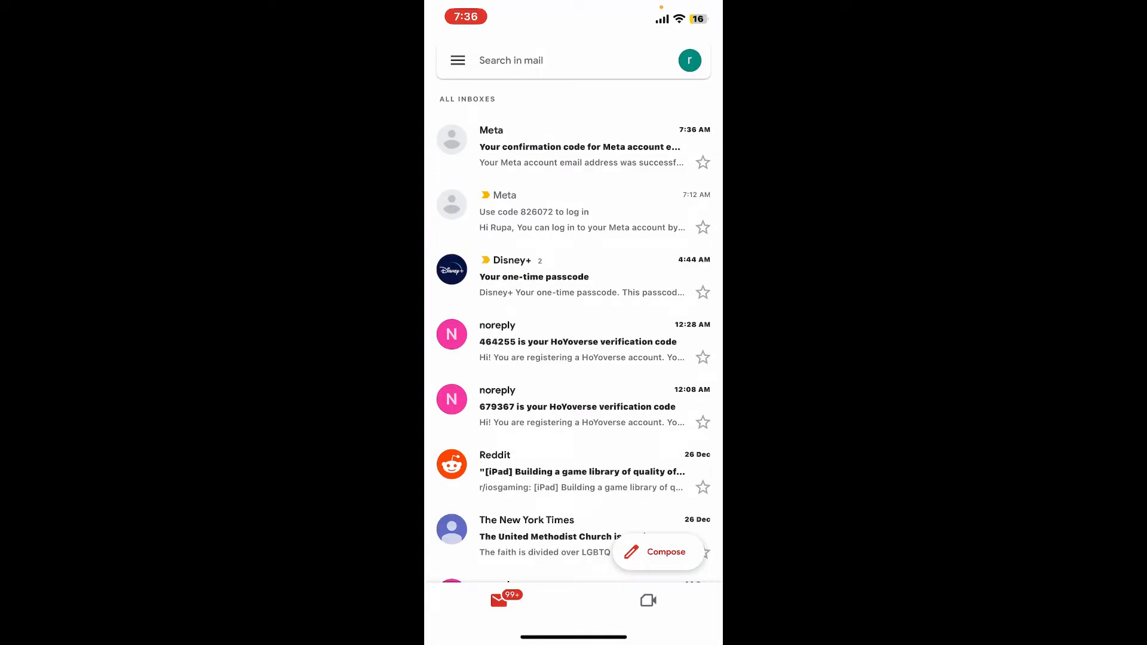
left_click(580, 146)
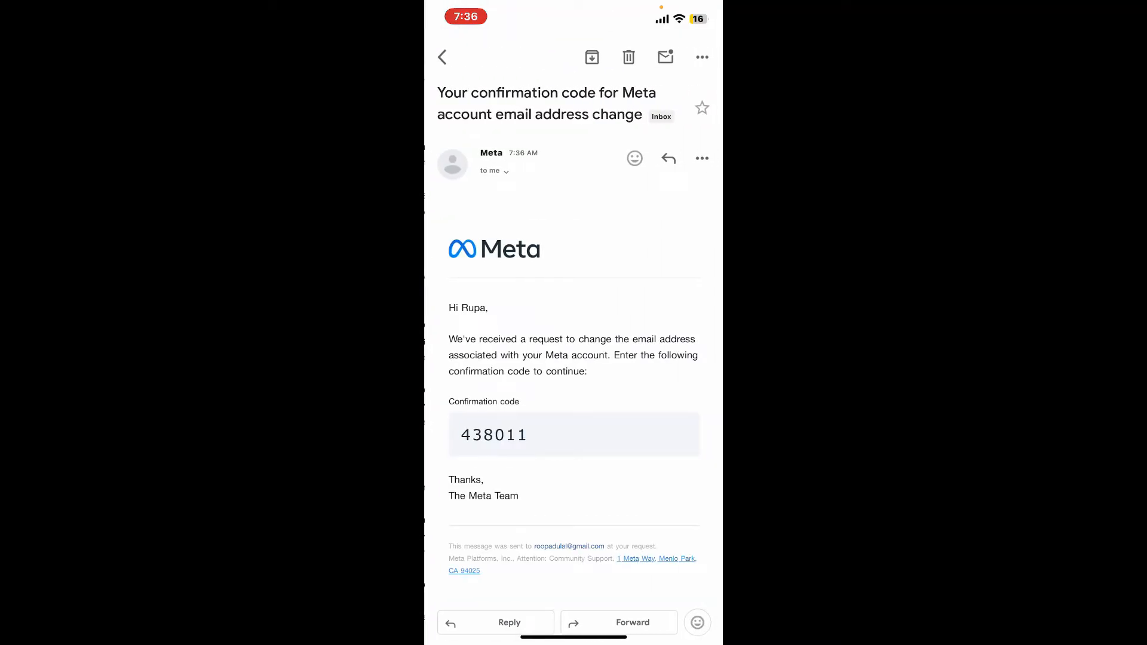
double_click(493, 435)
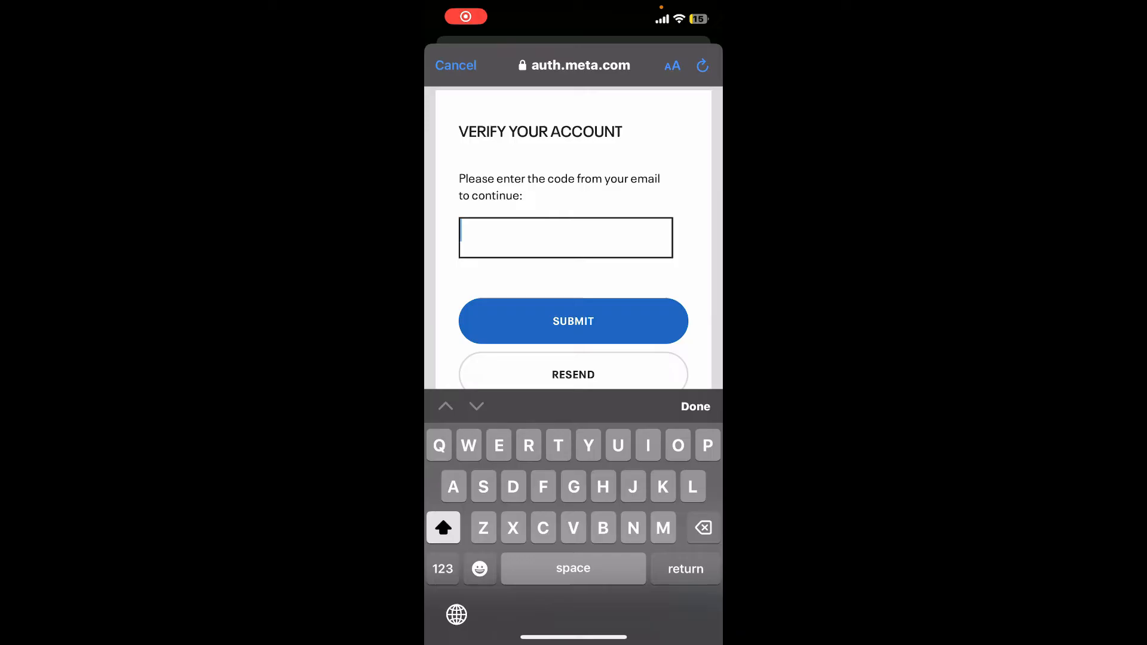
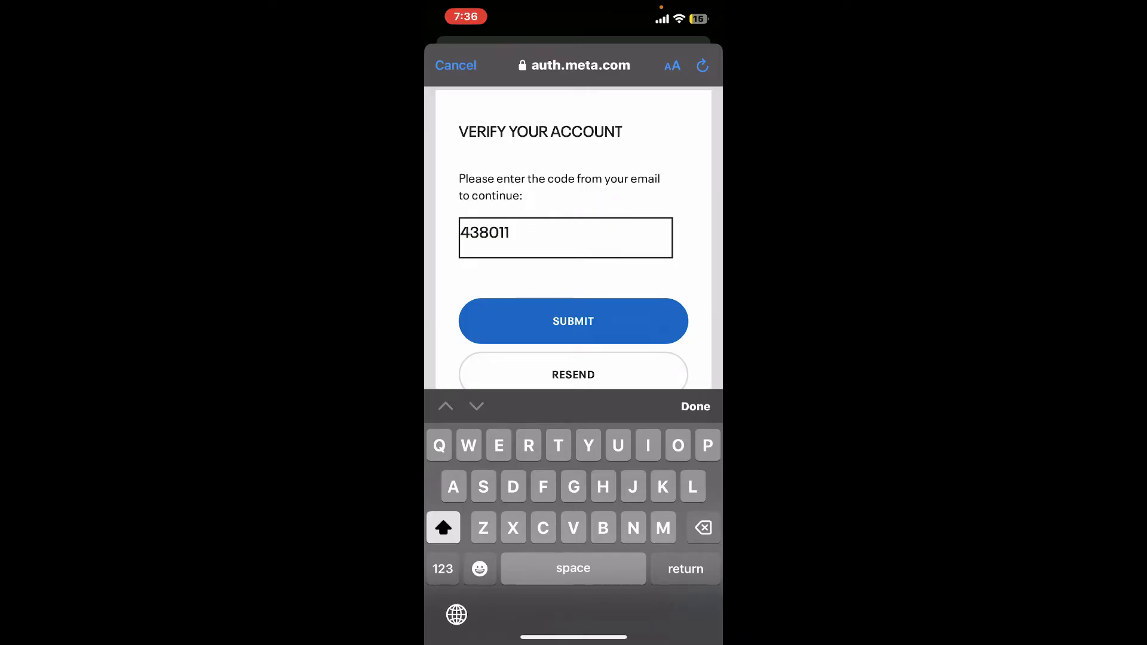
left_click(573, 321)
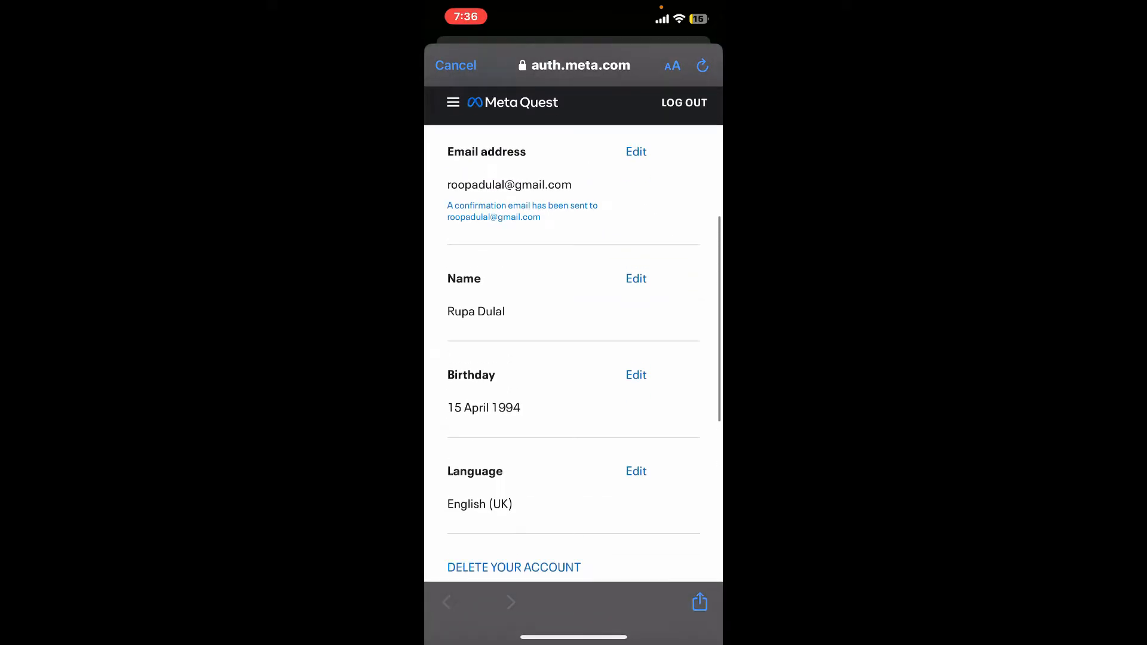
scroll("down", 3)
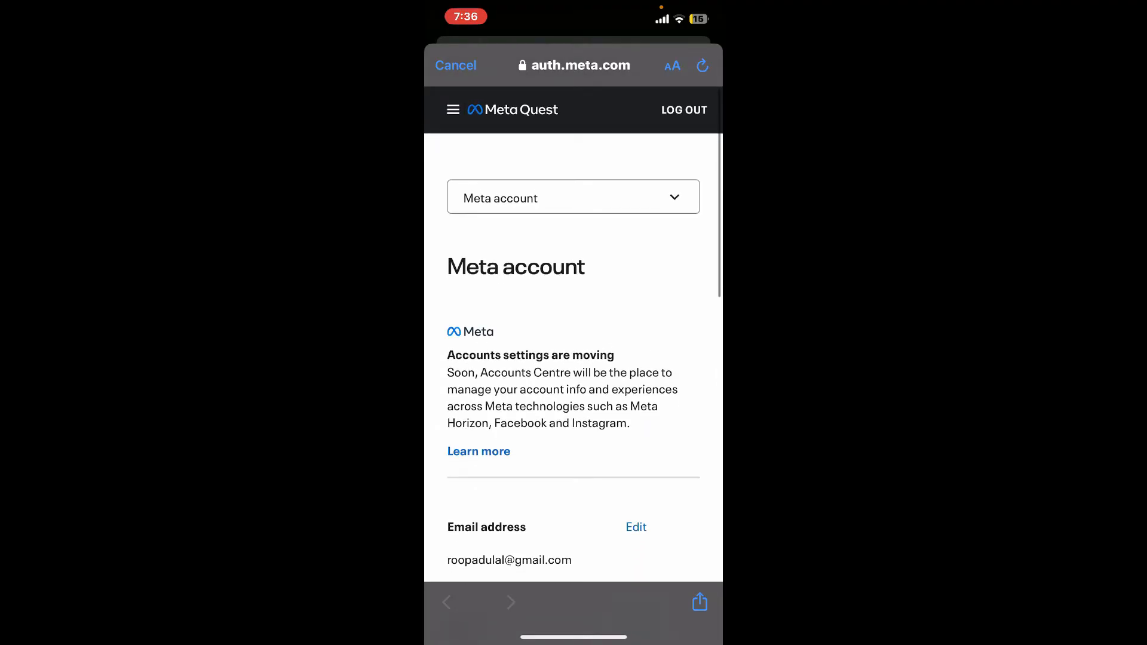
scroll("down", 3)
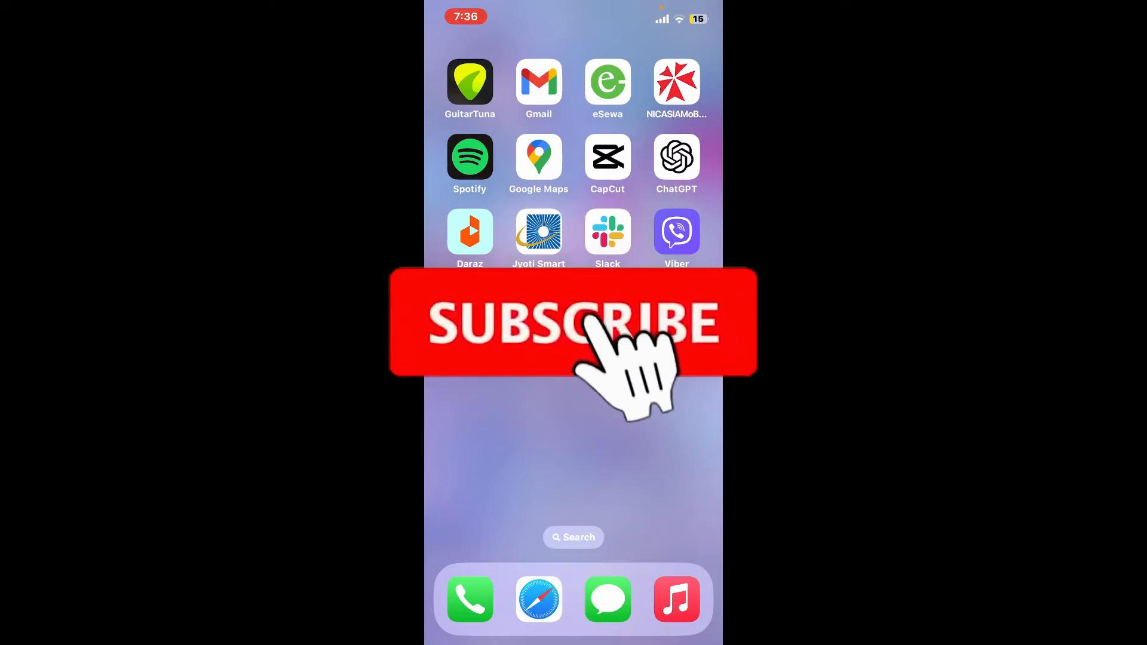
left_click(573, 321)
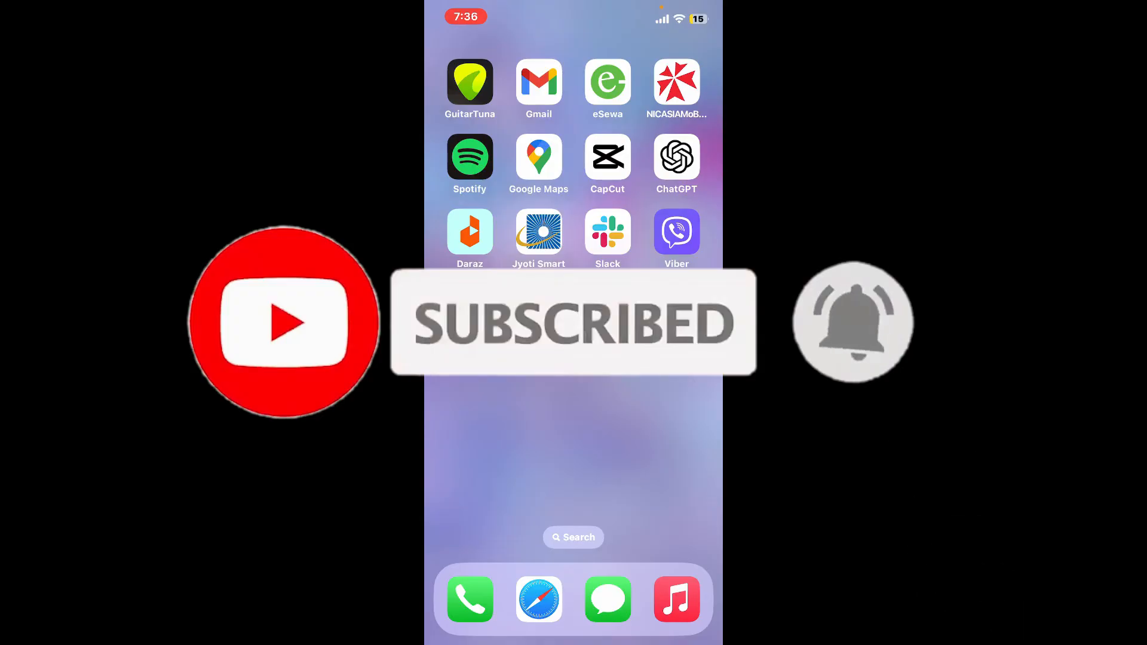